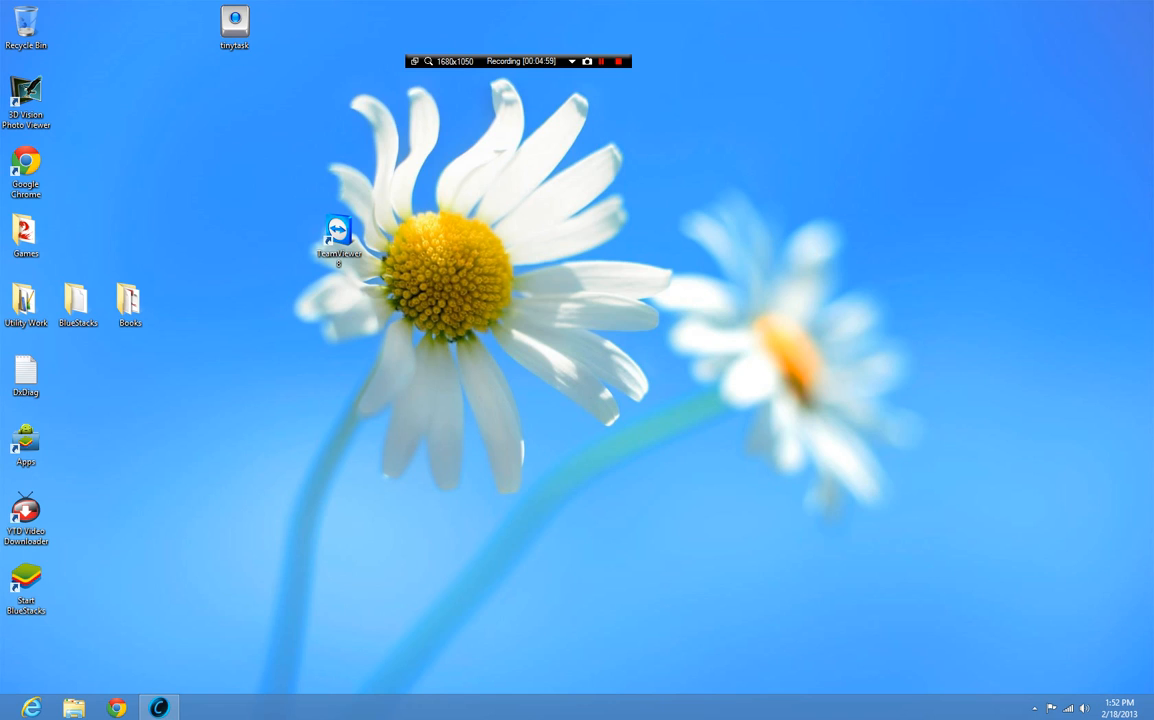
- Stop the screen recording from the floating recorder toolbar, leaving the desktop showing
{"action": "left_click", "coordinate": [588, 60]}
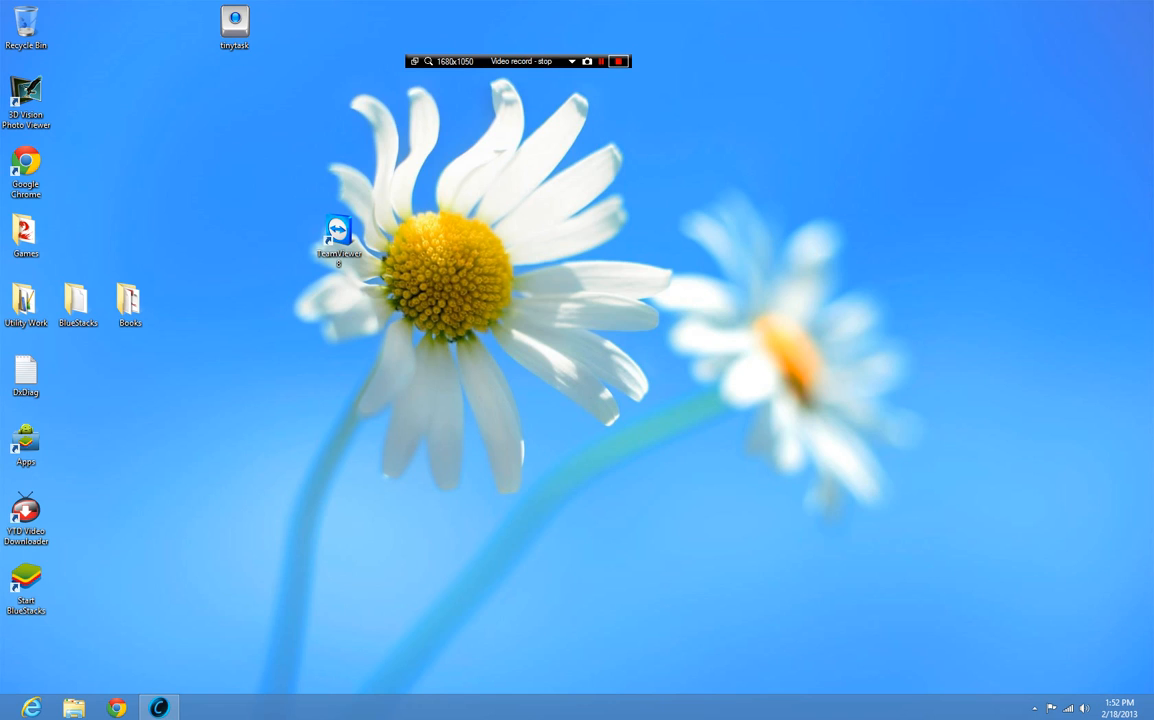